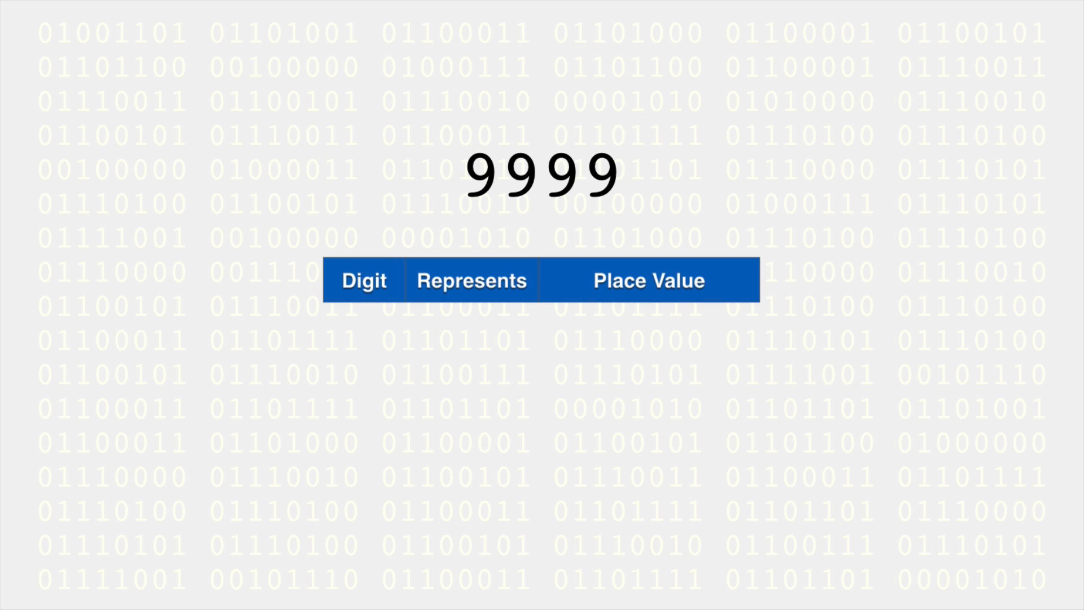
# Advance the slideshow to the 9999 slide with its Digit, Represents and Place Value table
pyautogui.click(603, 173)
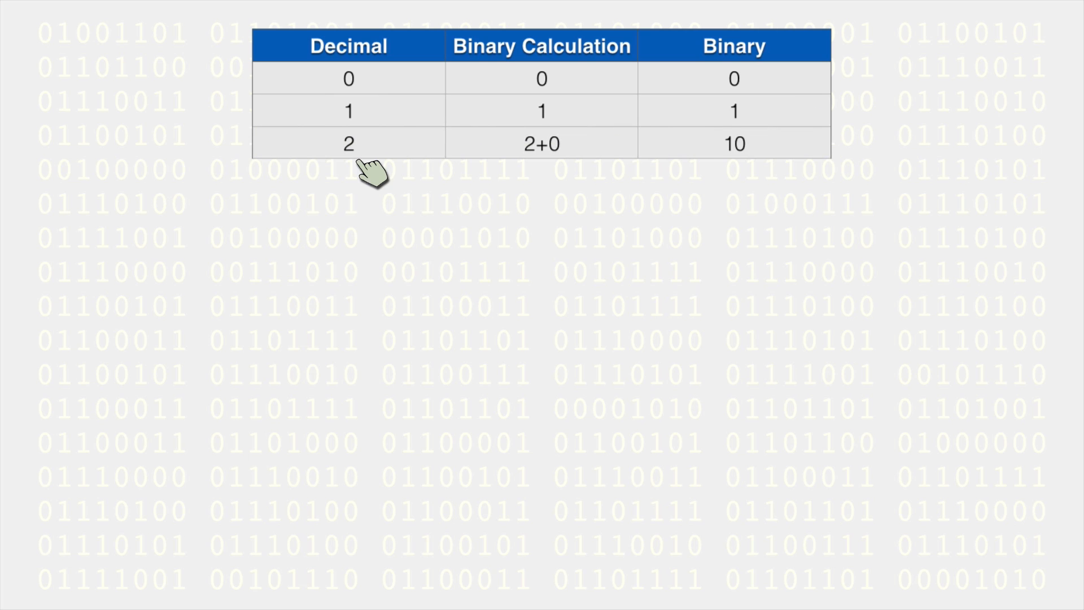
pyautogui.moveTo(362, 173)
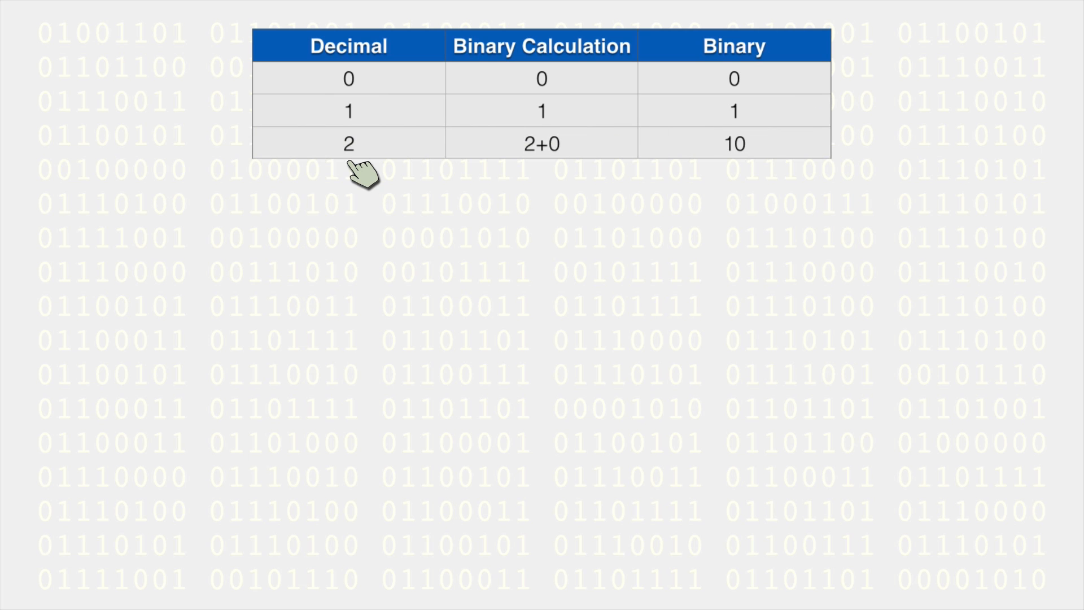